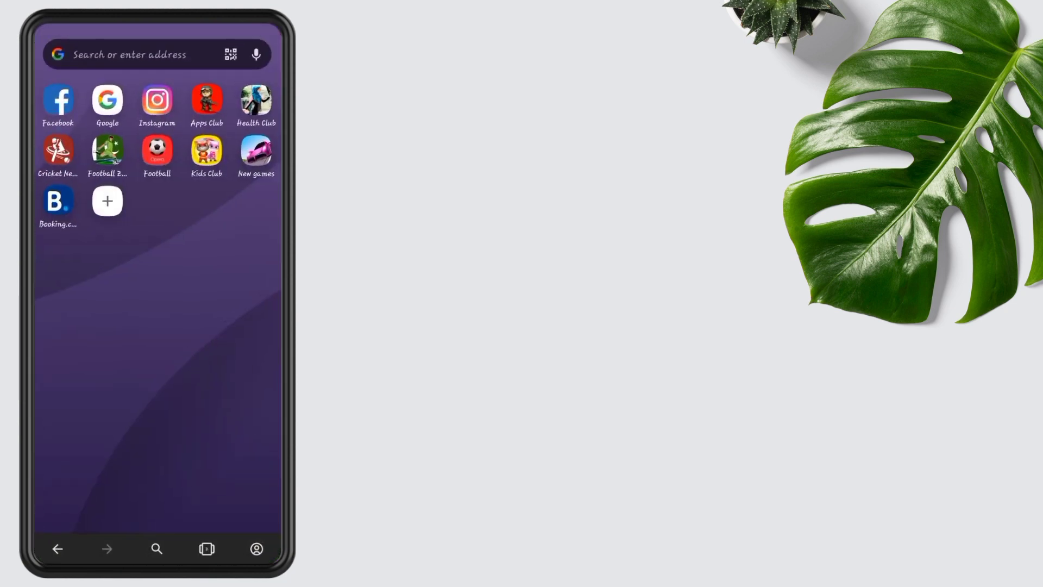
Browse to zeffisetups.com, open the Calm backup link, and request the CALM.zip download
left_click(133, 54)
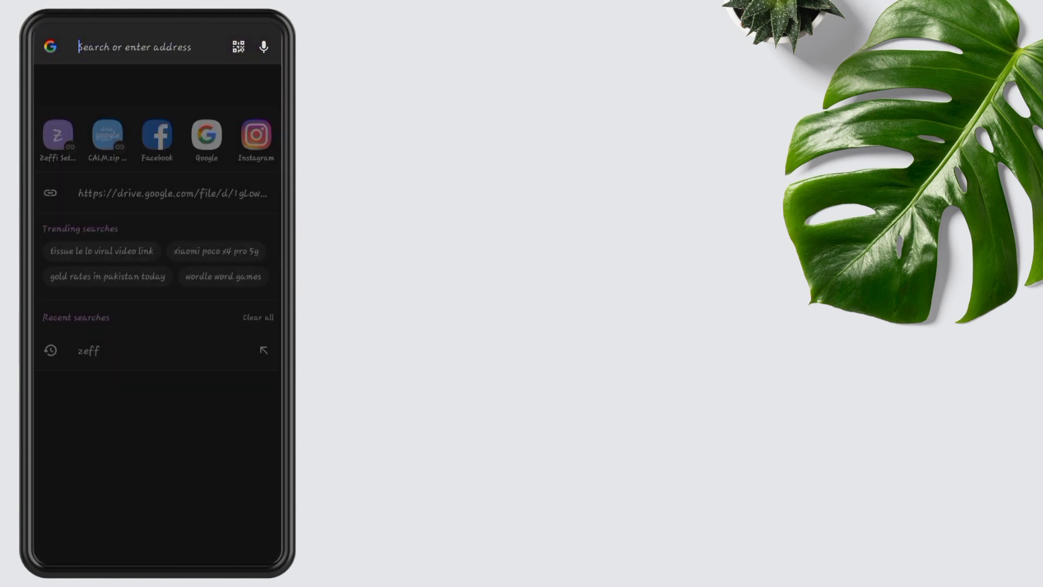
left_click(59, 133)
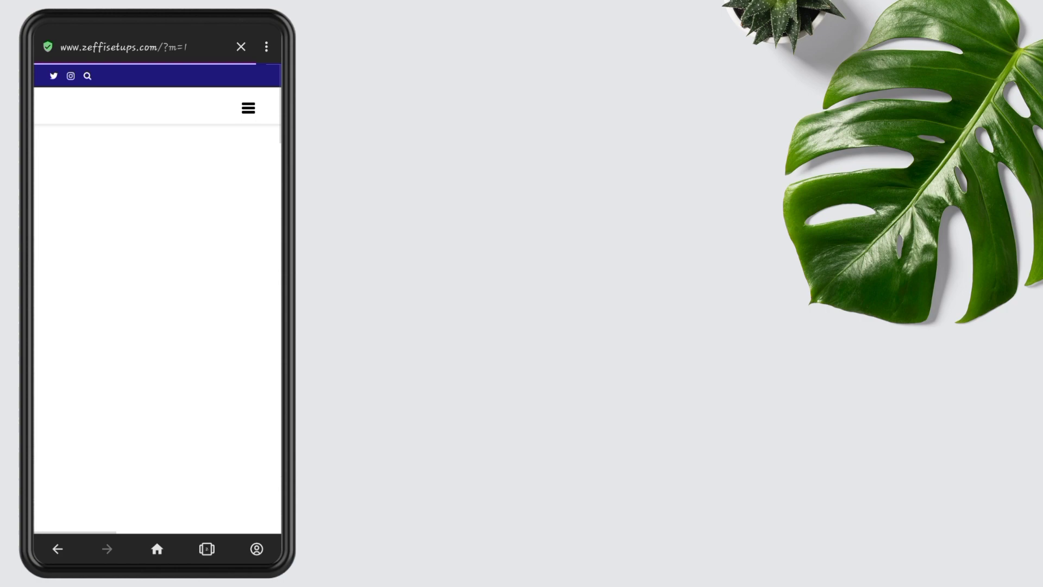
scroll("down", 3)
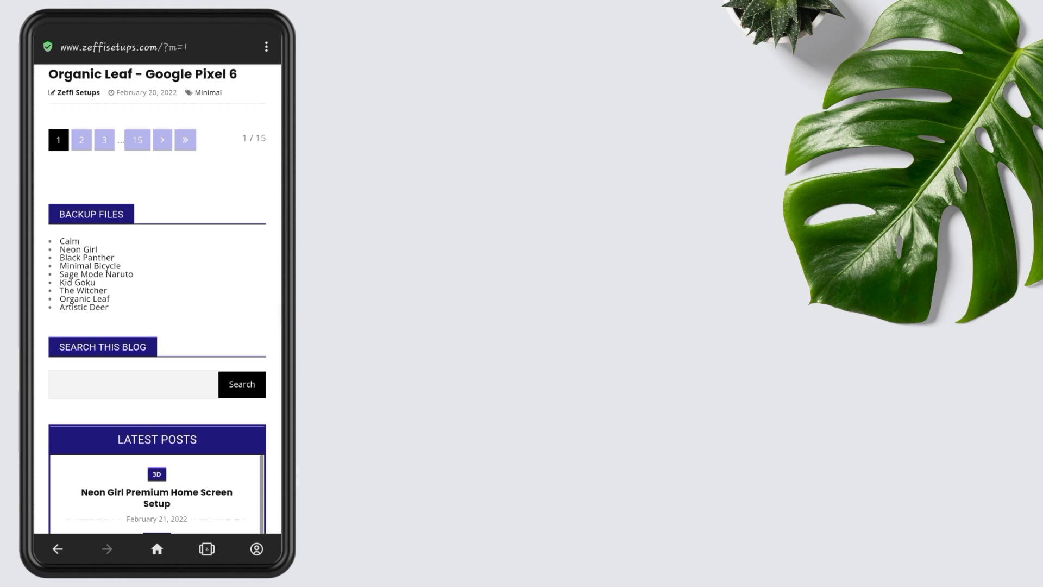
left_click(69, 241)
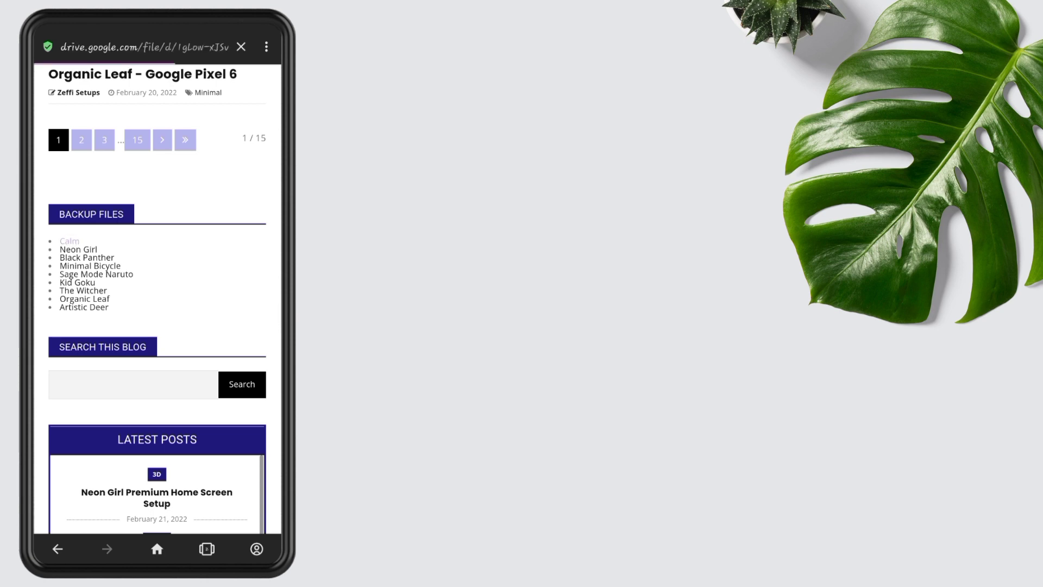
left_click(69, 241)
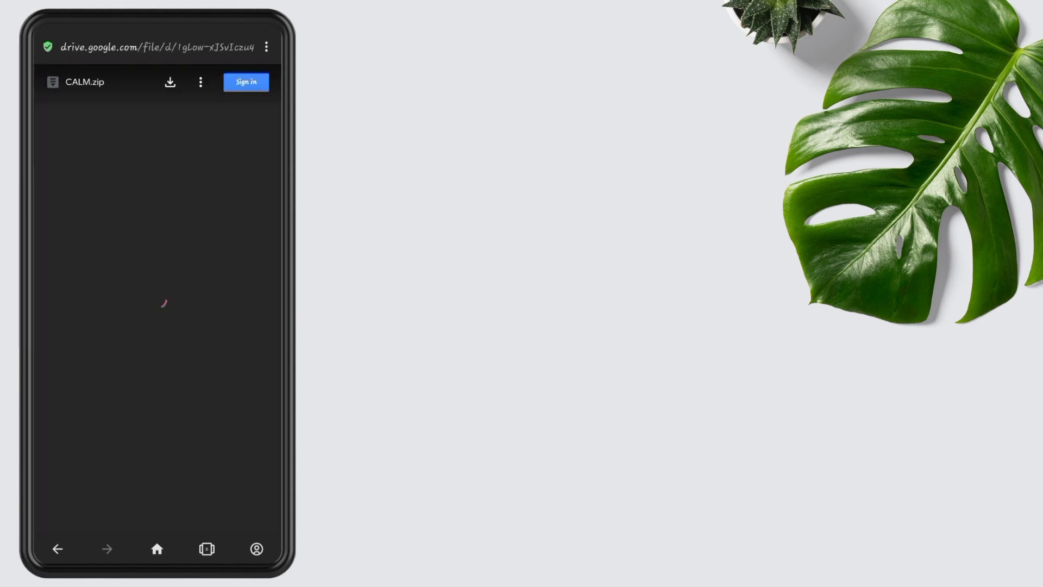
left_click(169, 82)
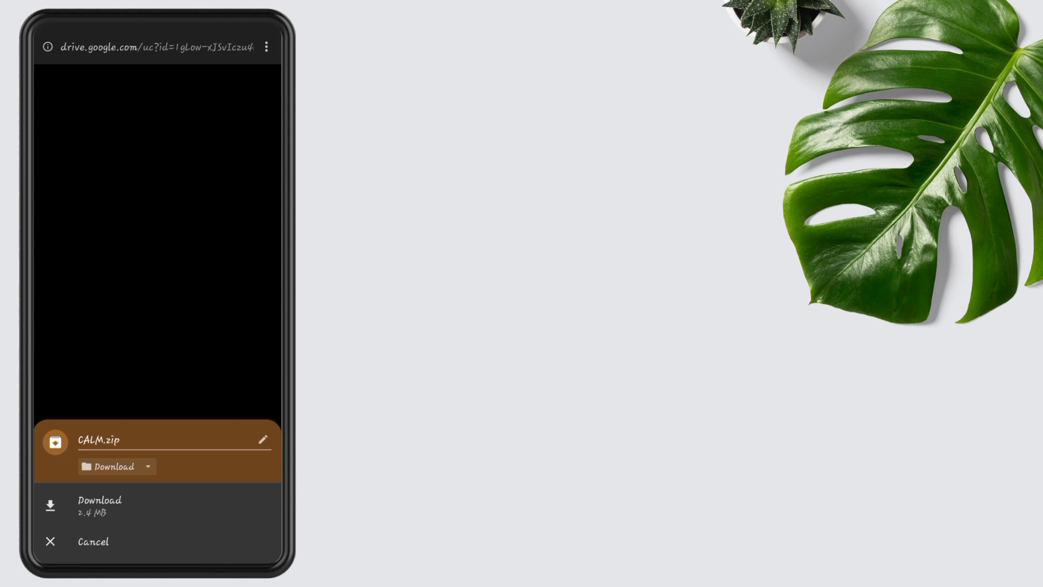
Save CALM.zip into Download, then open the Download folder in ZArchiver
left_click(99, 506)
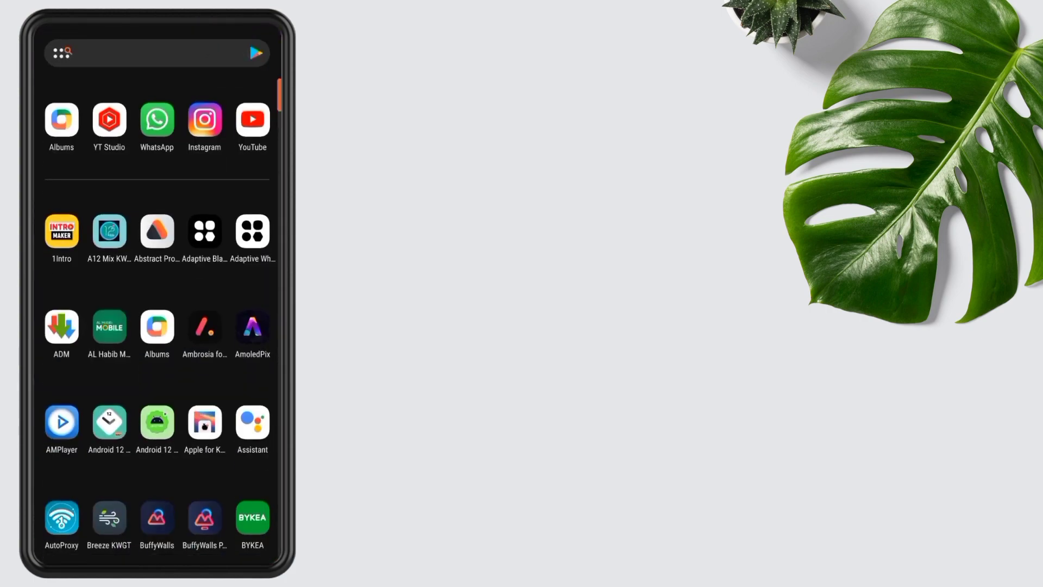
scroll("down", 3)
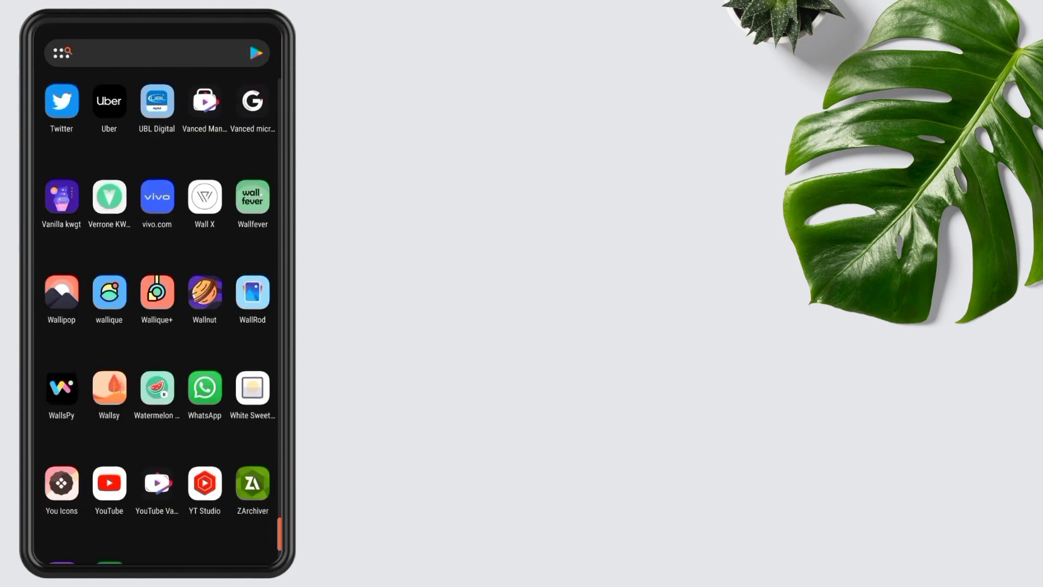
left_click(252, 483)
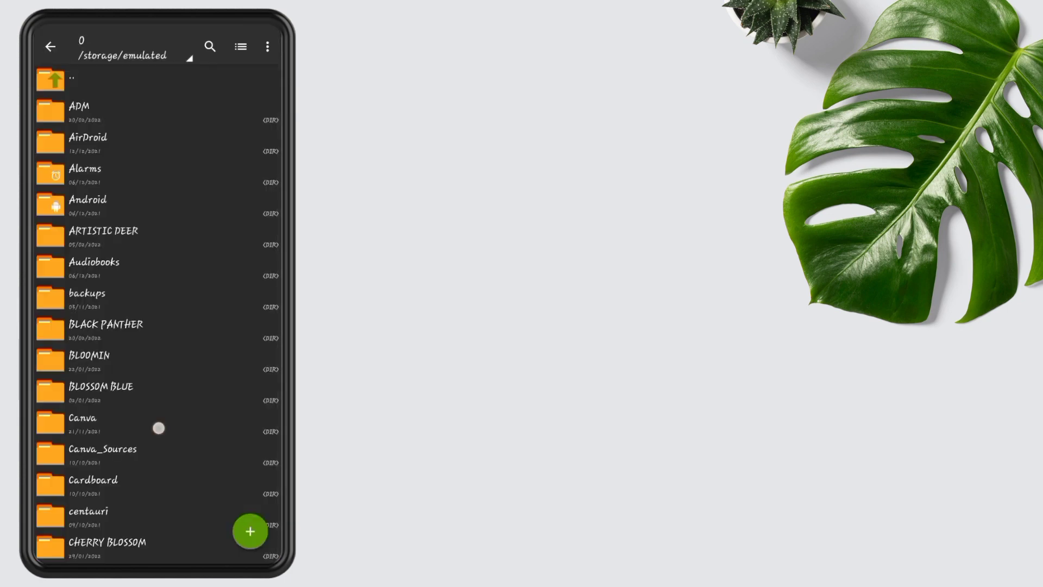
scroll("down", 3)
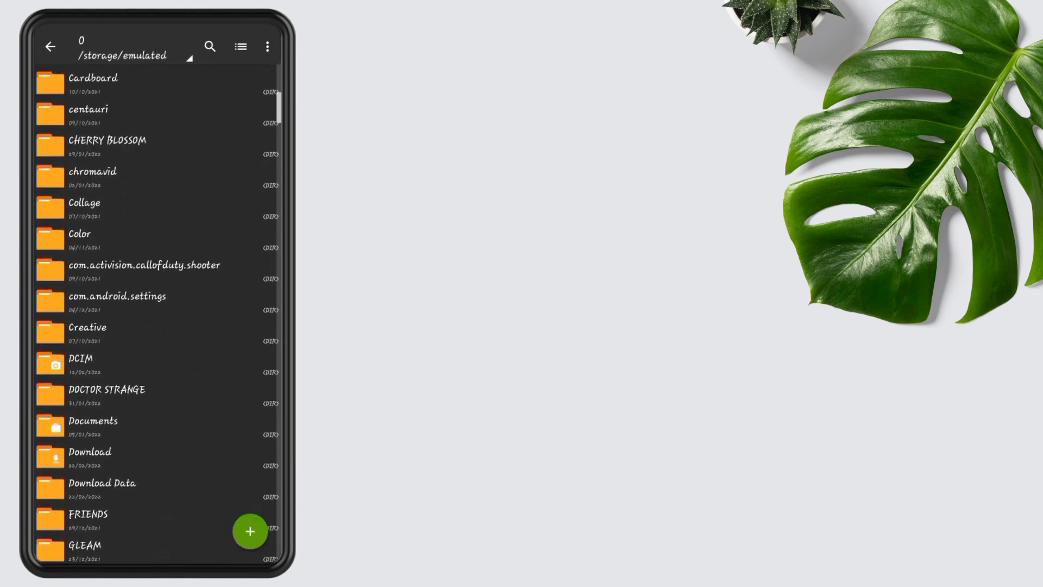
left_click(90, 452)
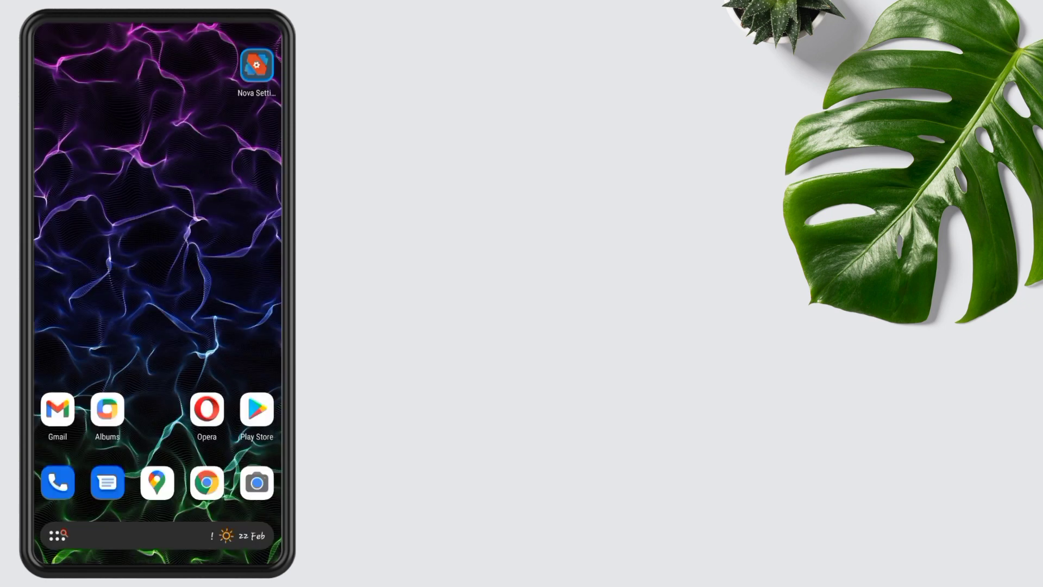
Restore CALM.novabackup from Nova Settings, confirming the overwrite of the current layout
left_click(256, 66)
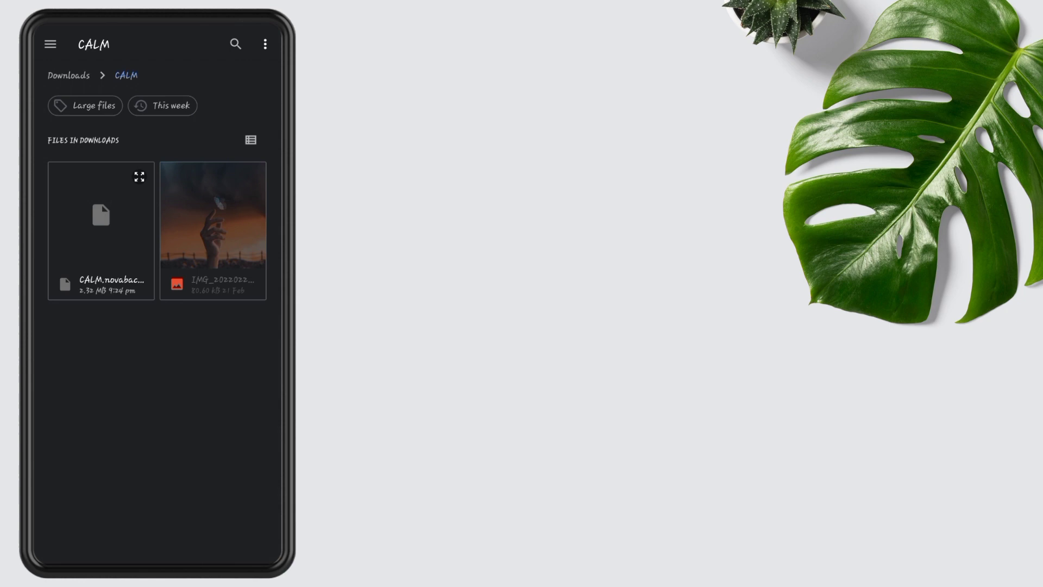
left_click(101, 229)
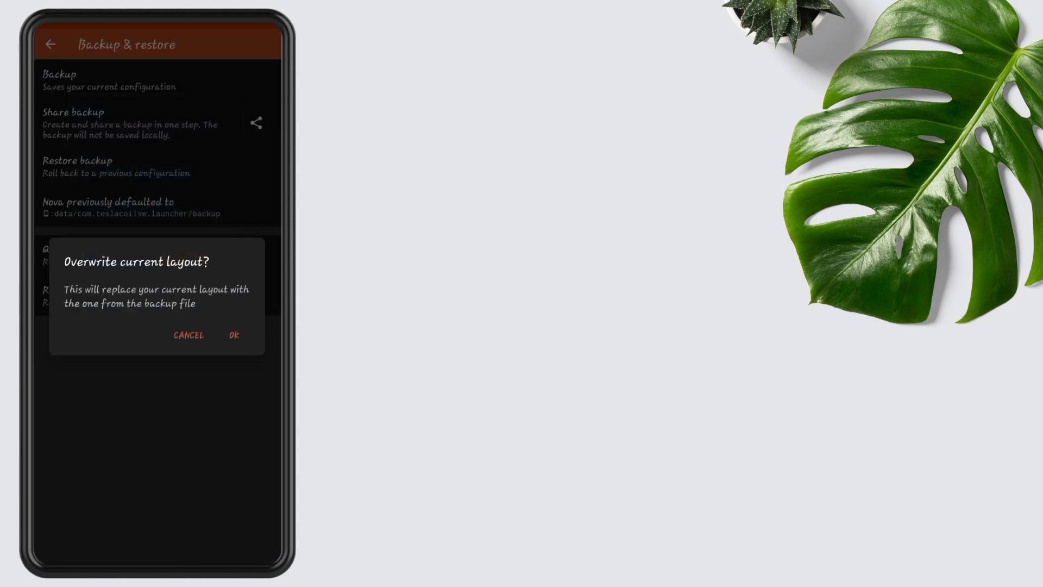
left_click(233, 335)
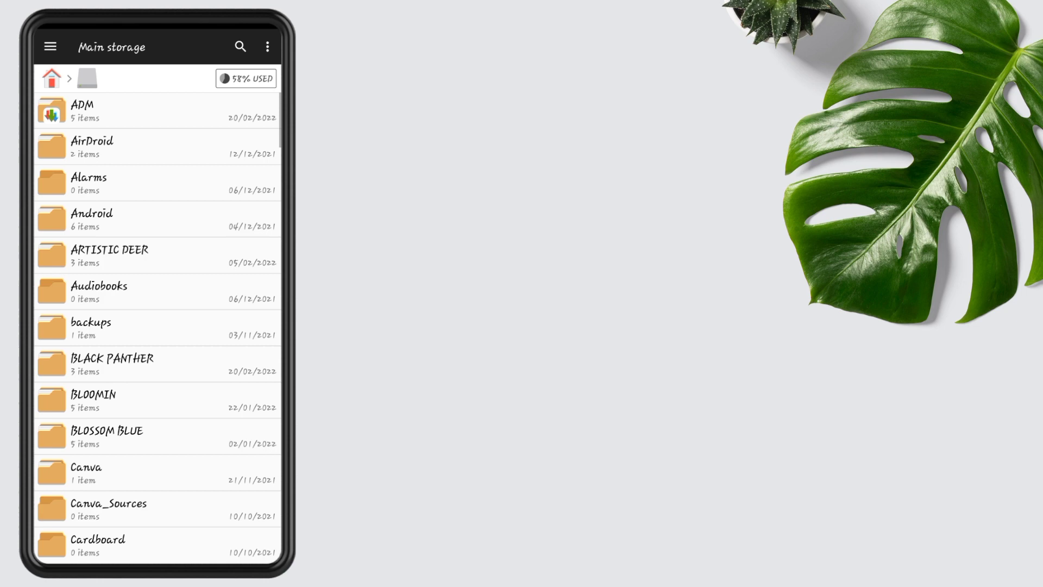
Set the downloaded sunflower-and-butterfly CALM photo as the home screen wallpaper
scroll("down", 3)
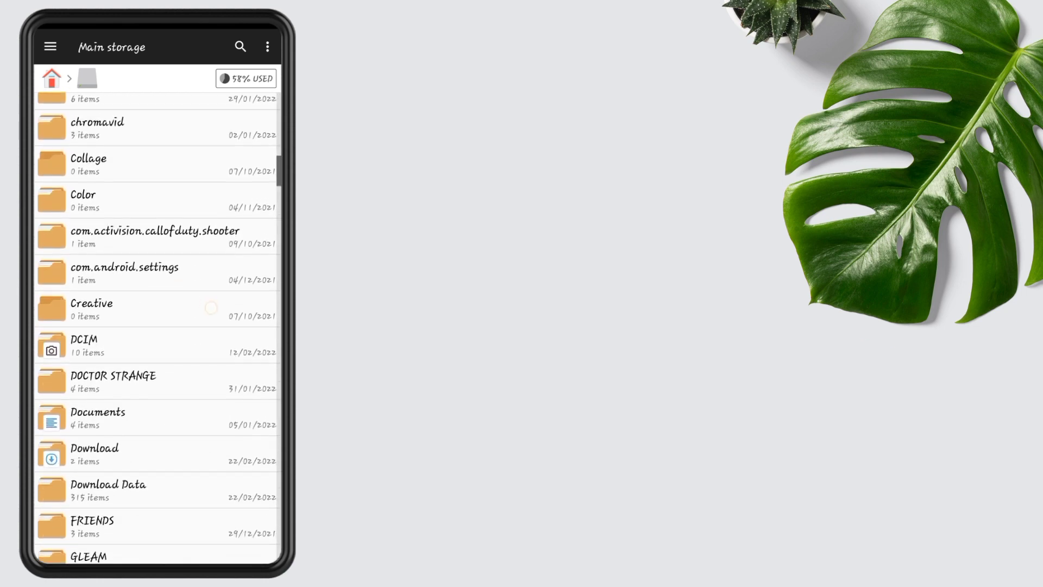
left_click(94, 453)
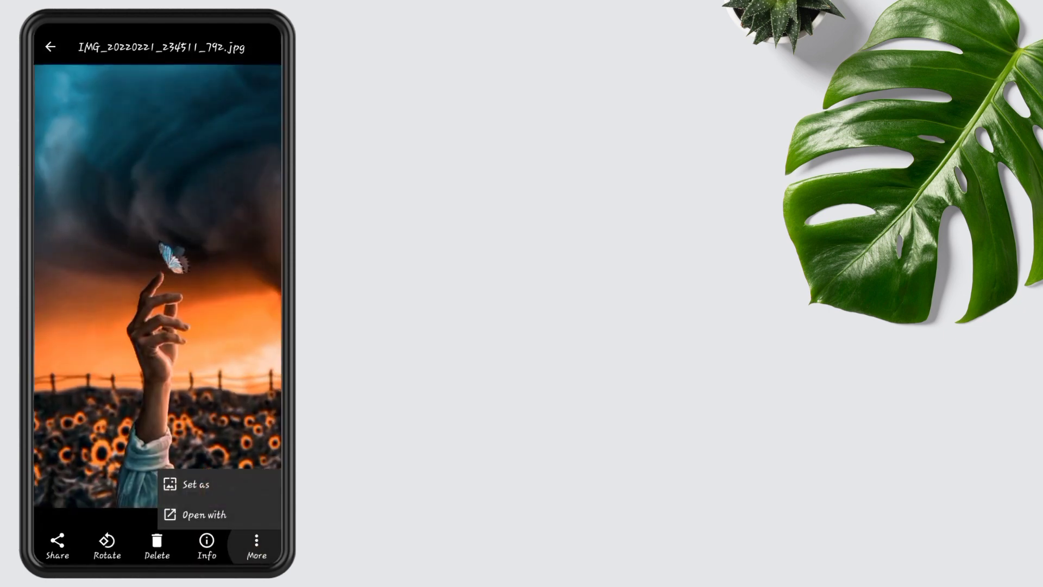
left_click(196, 484)
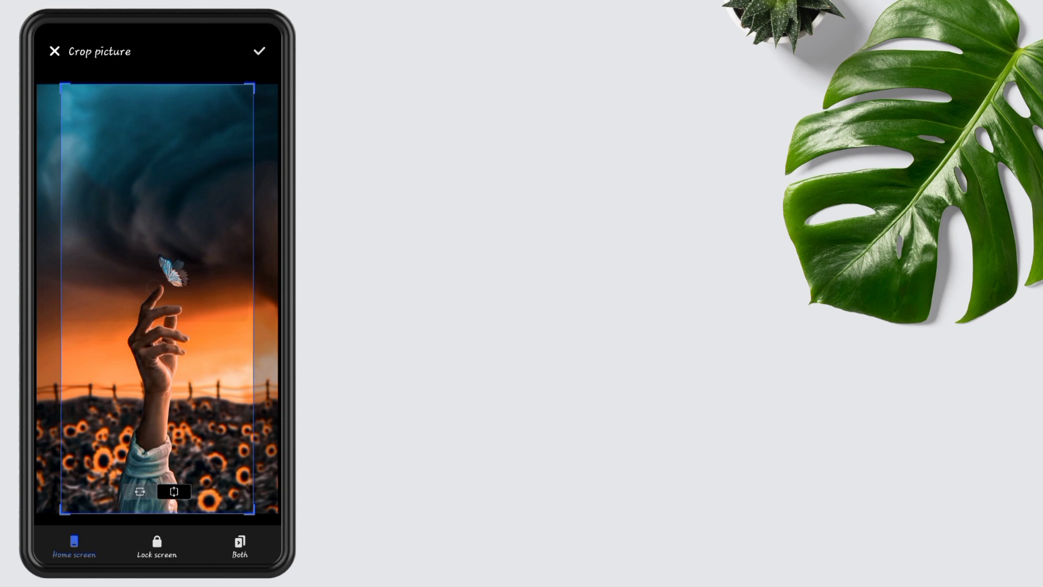
left_click(259, 50)
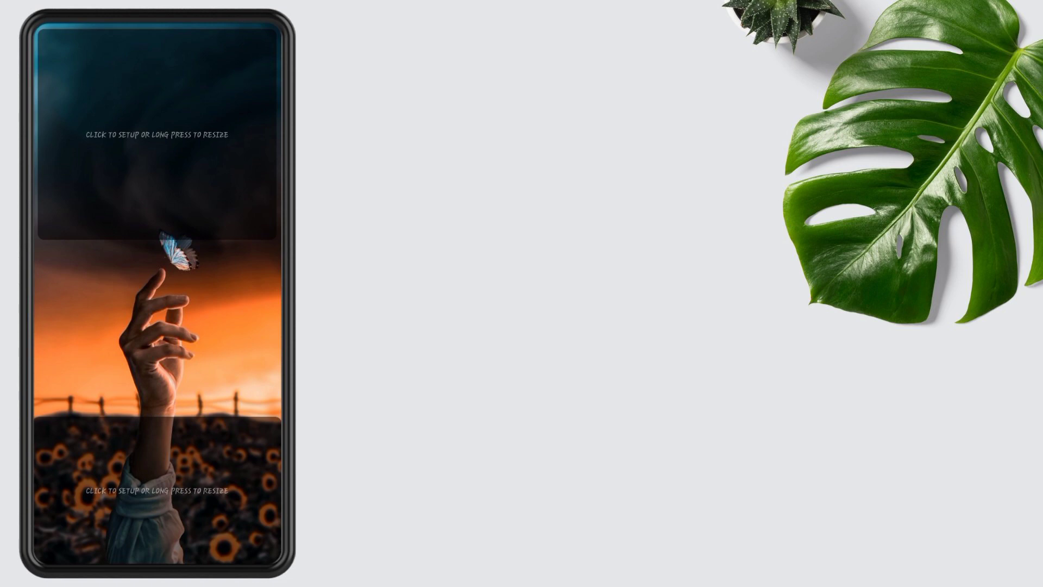
Open the top widget in KWGT and load the 007 preset from Floral KWGT
left_click(156, 133)
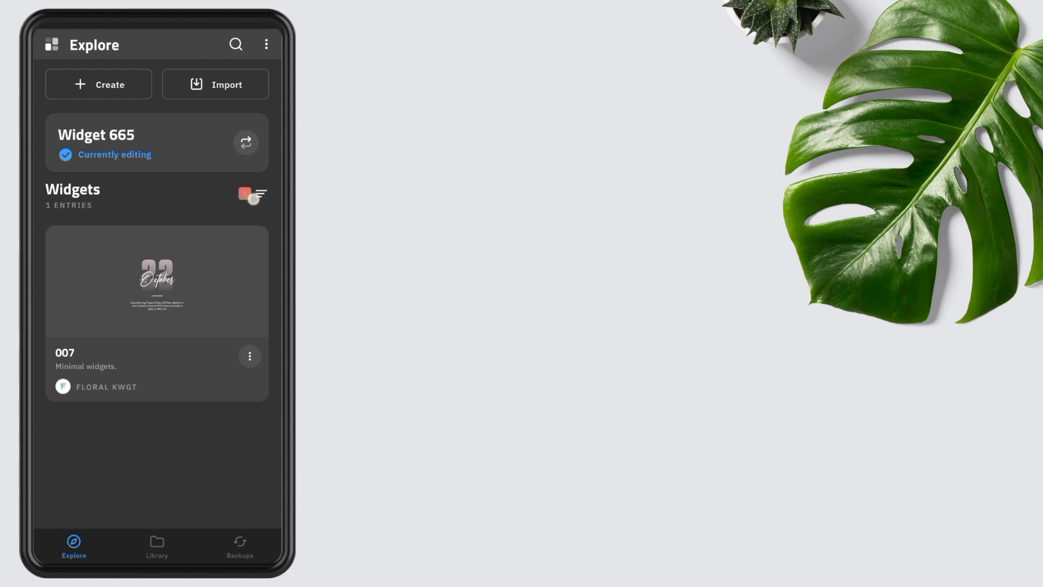
left_click(258, 195)
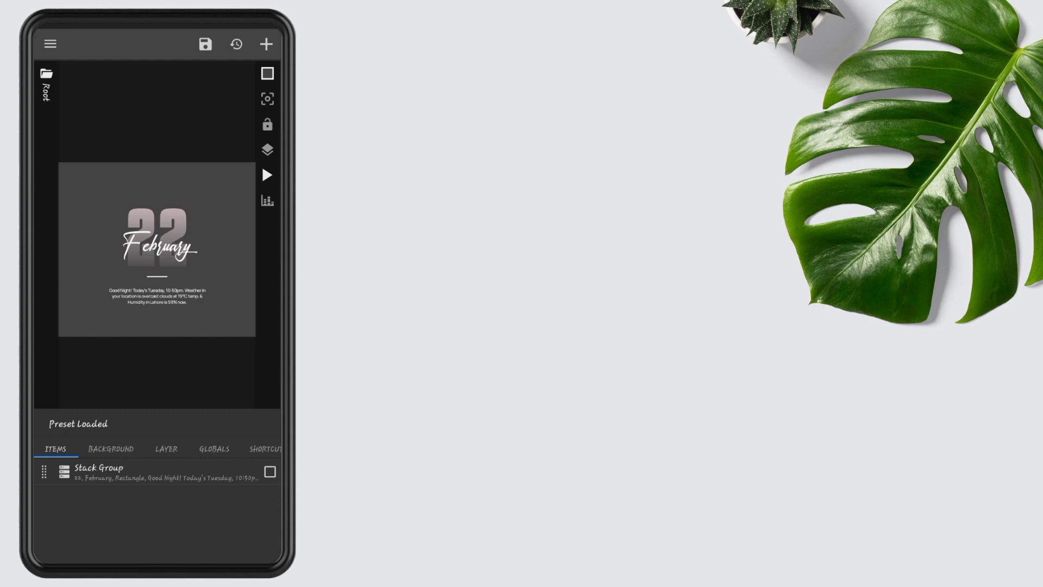
Enlarge the widget scale and recolour the February lettering orange with a hex code
left_click(165, 448)
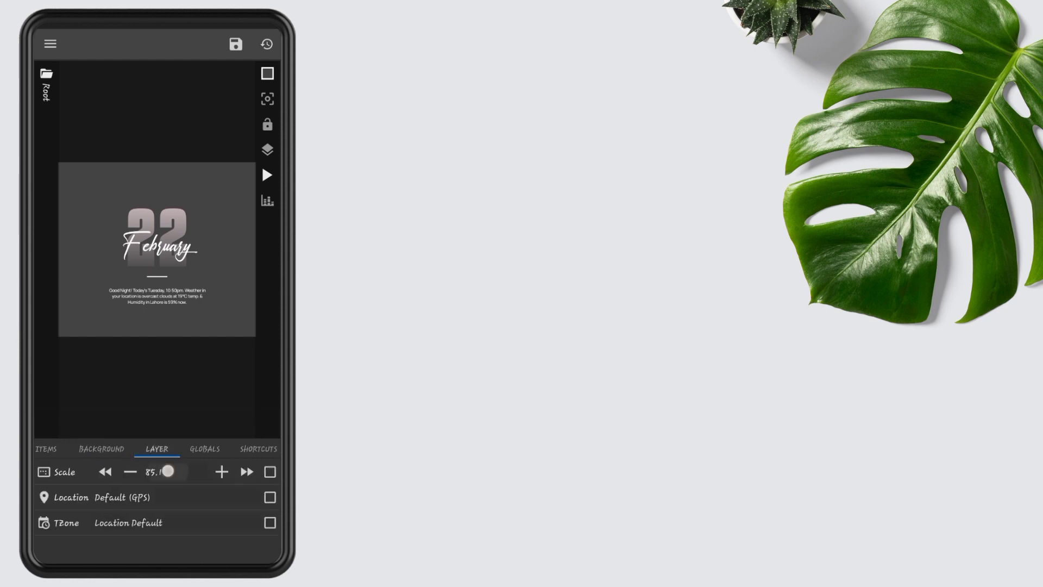
left_click(153, 472)
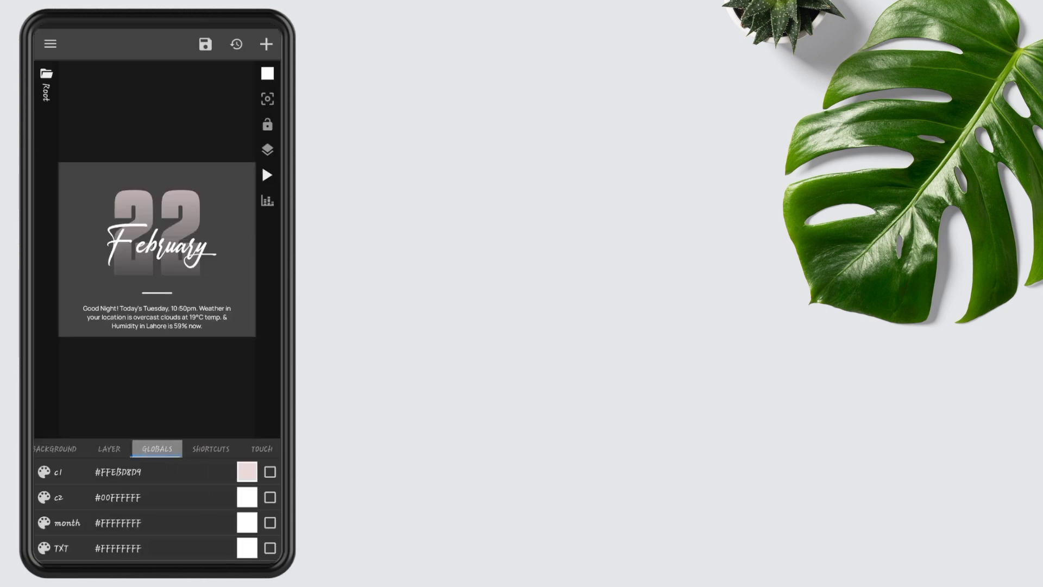
left_click(156, 448)
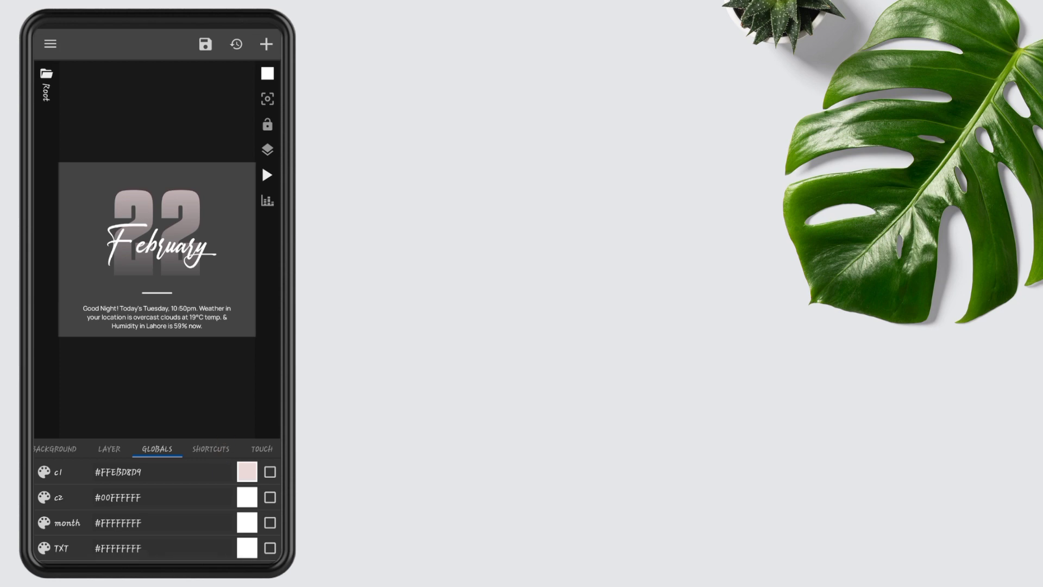
left_click(247, 548)
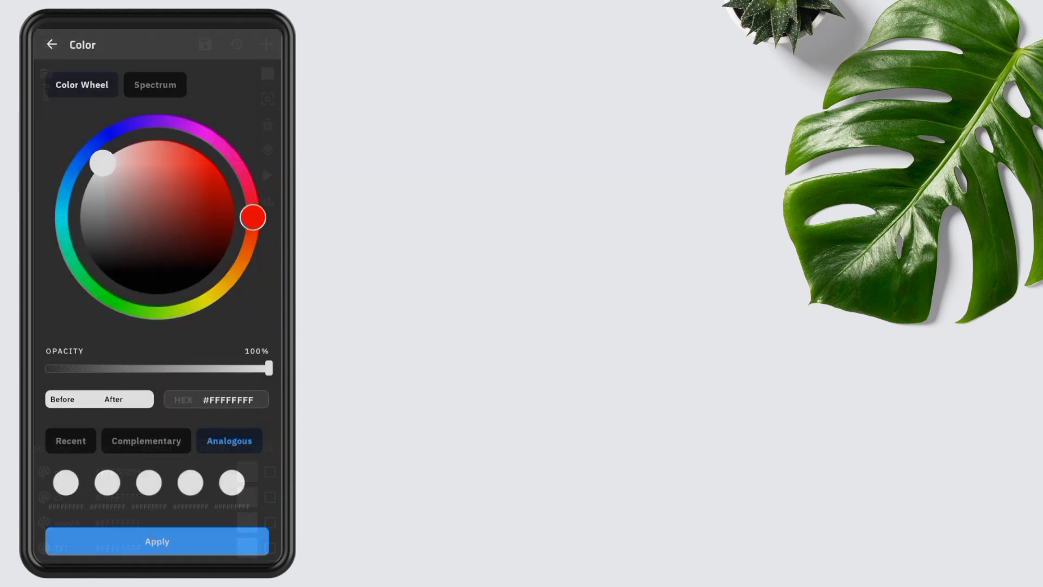
left_click(216, 399)
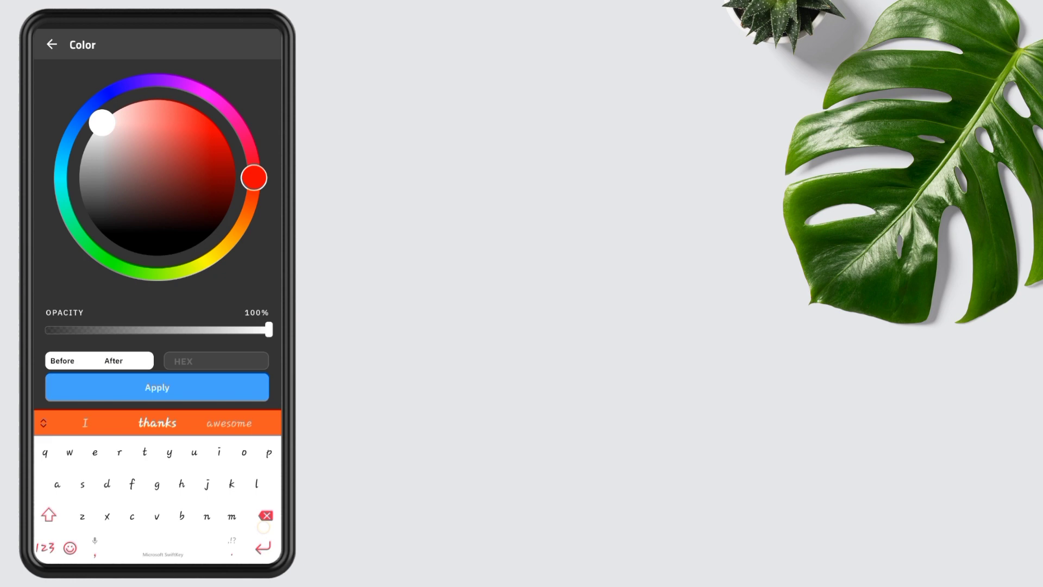
left_click(215, 361)
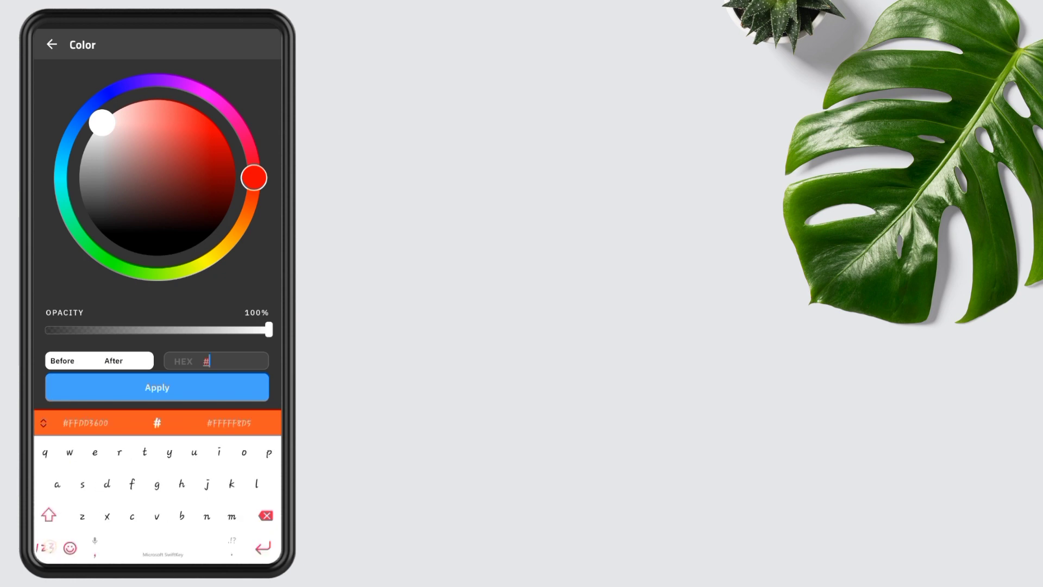
left_click(48, 515)
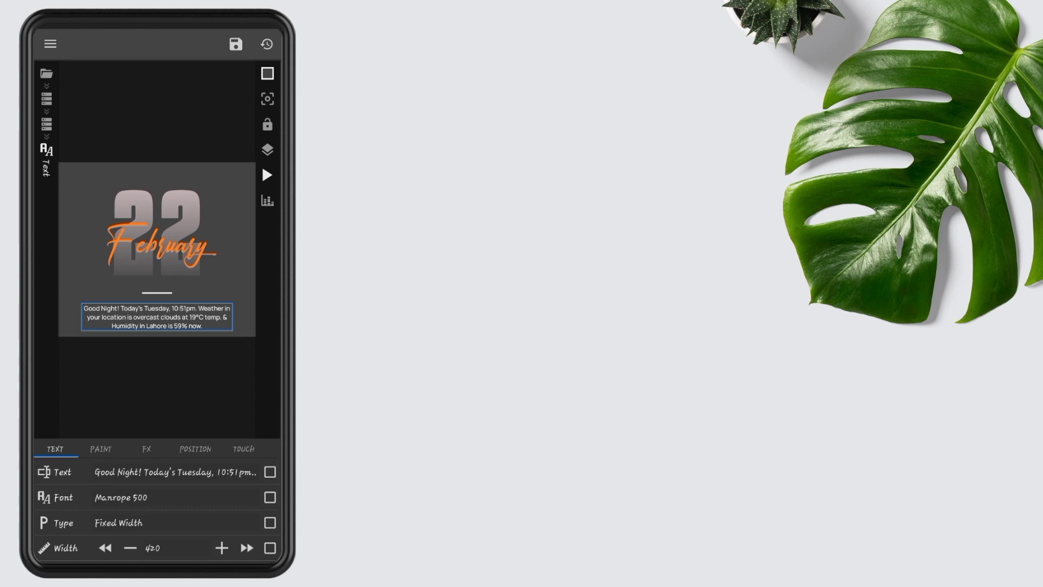
Append 'Current Battery Is $bi(level)$%.' to the Lahore info text formula
left_click(174, 472)
type("Current")
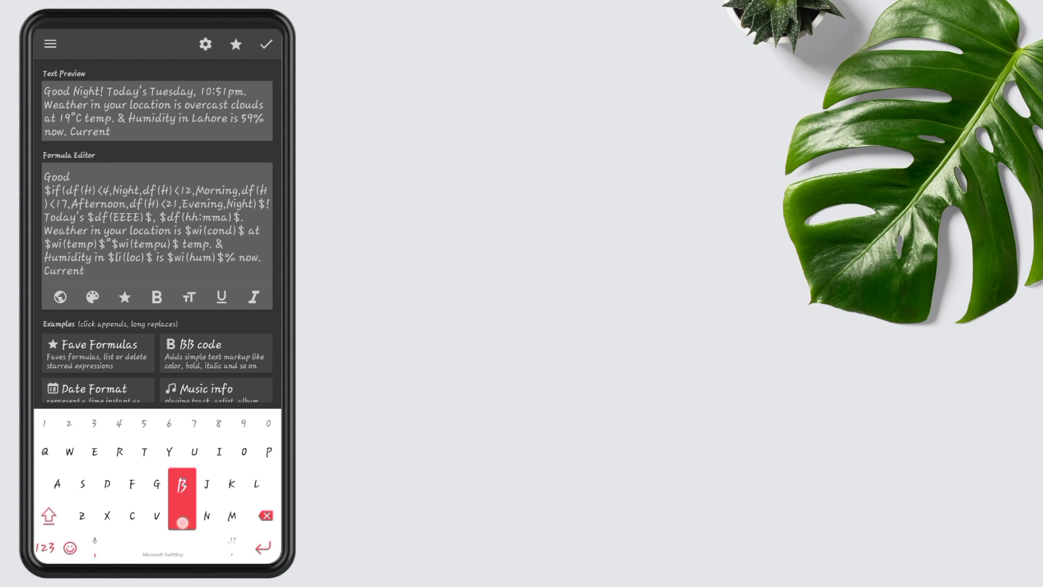
type("Battery")
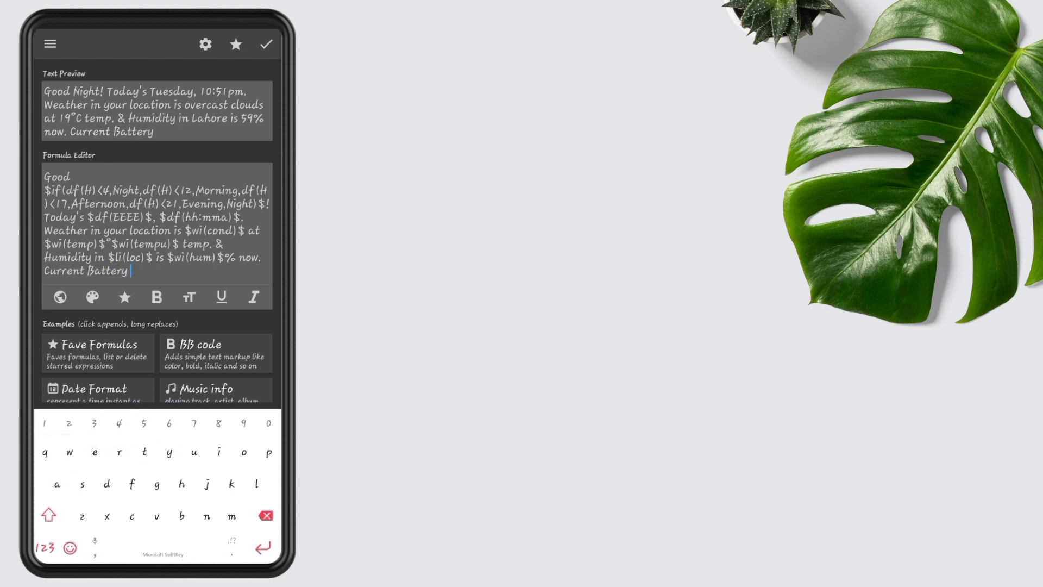
type("Is $bi(level)$%.")
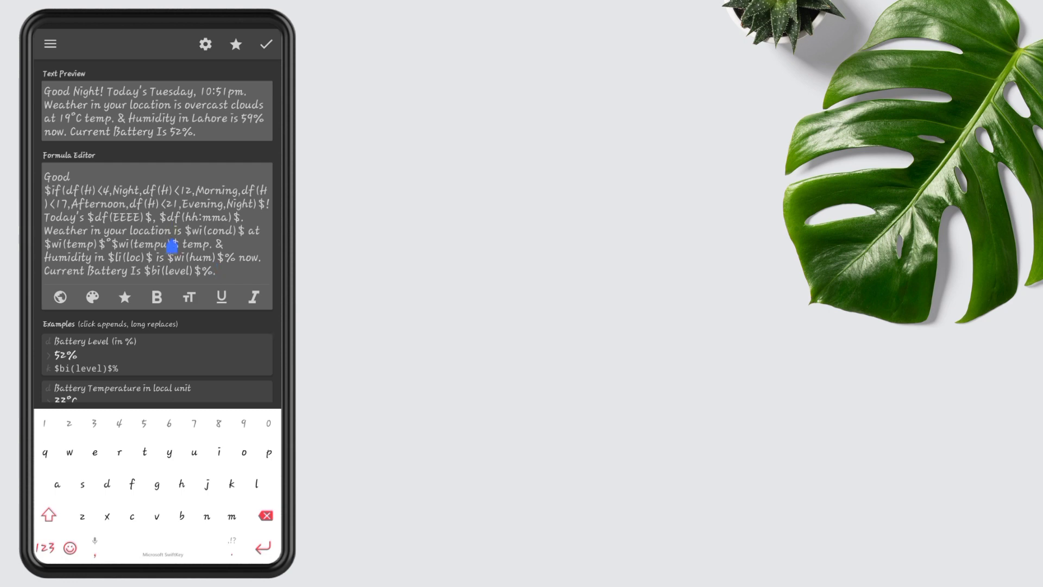
key("Backspace")
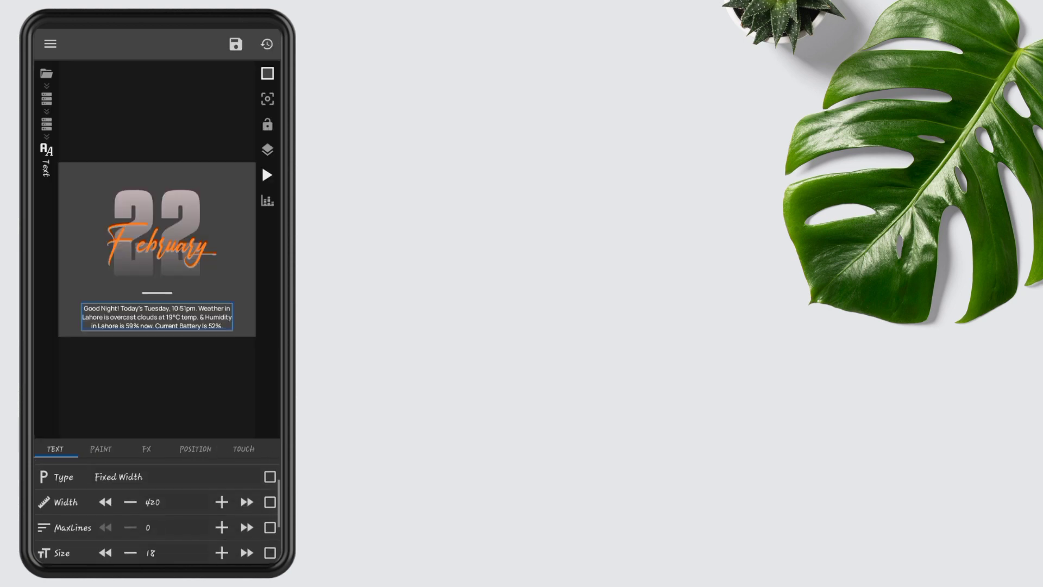
Give the Stack Group a YOffset of -50, then return to Root
left_click(152, 502)
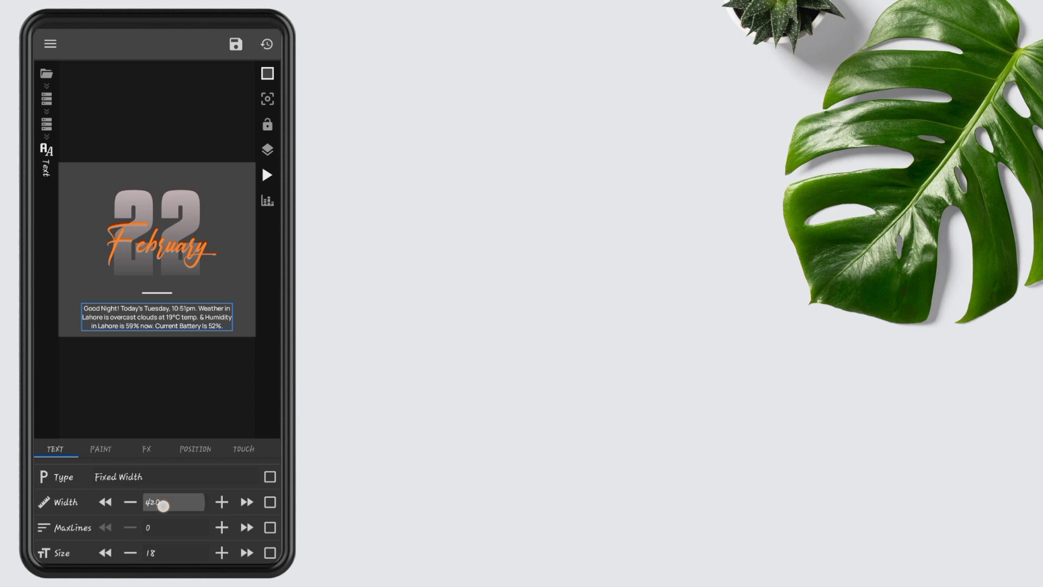
left_click(173, 502)
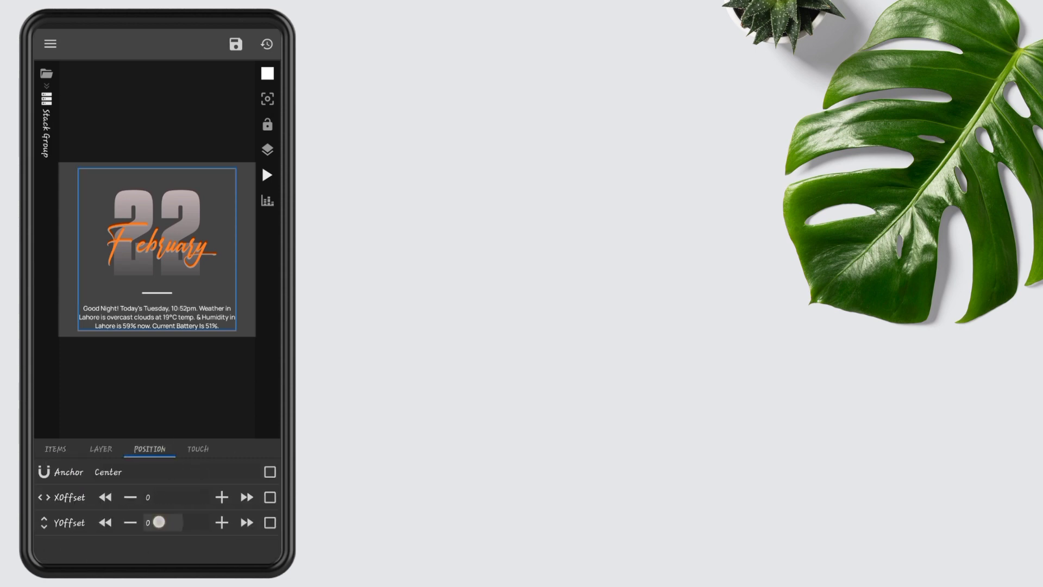
left_click(163, 522)
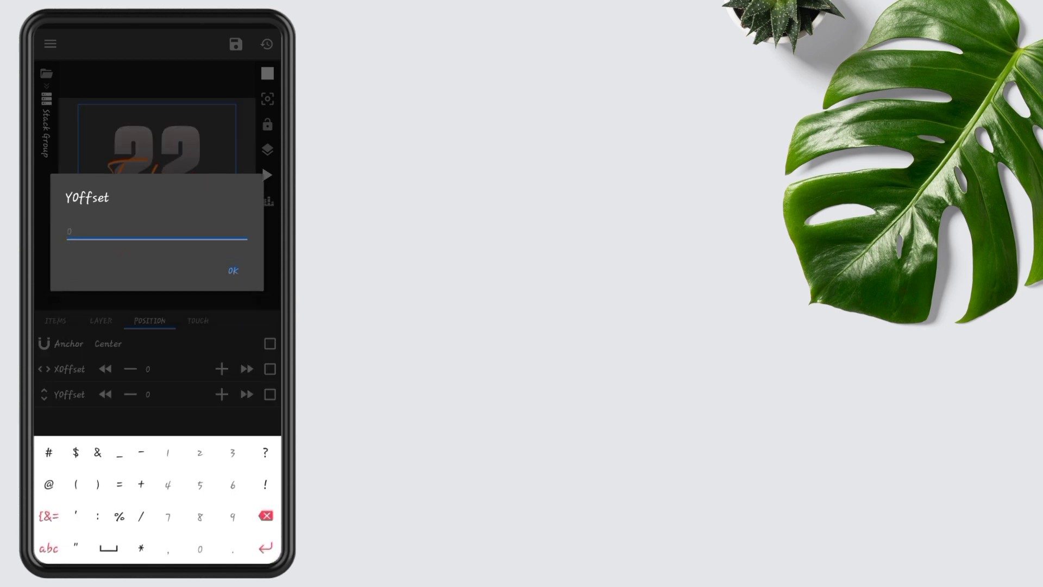
left_click(141, 453)
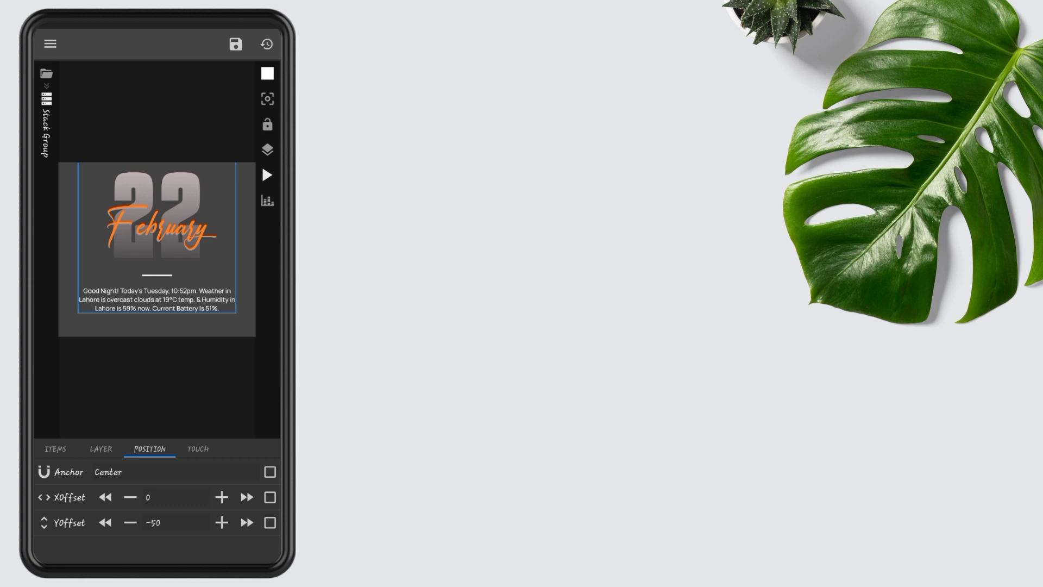
left_click(56, 448)
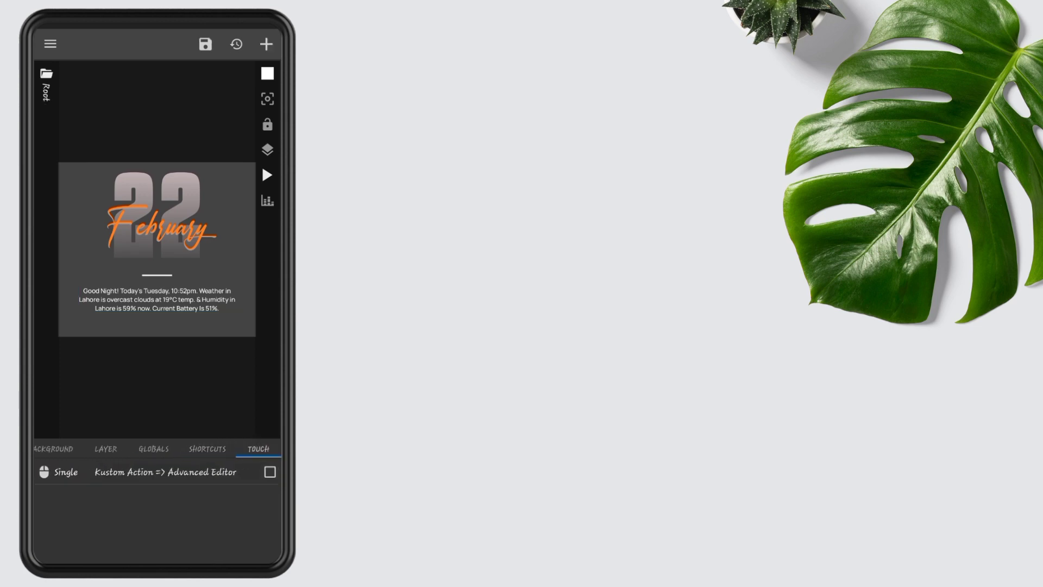
Set Root's single touch action to Disabled (block touch) and keep it
left_click(140, 472)
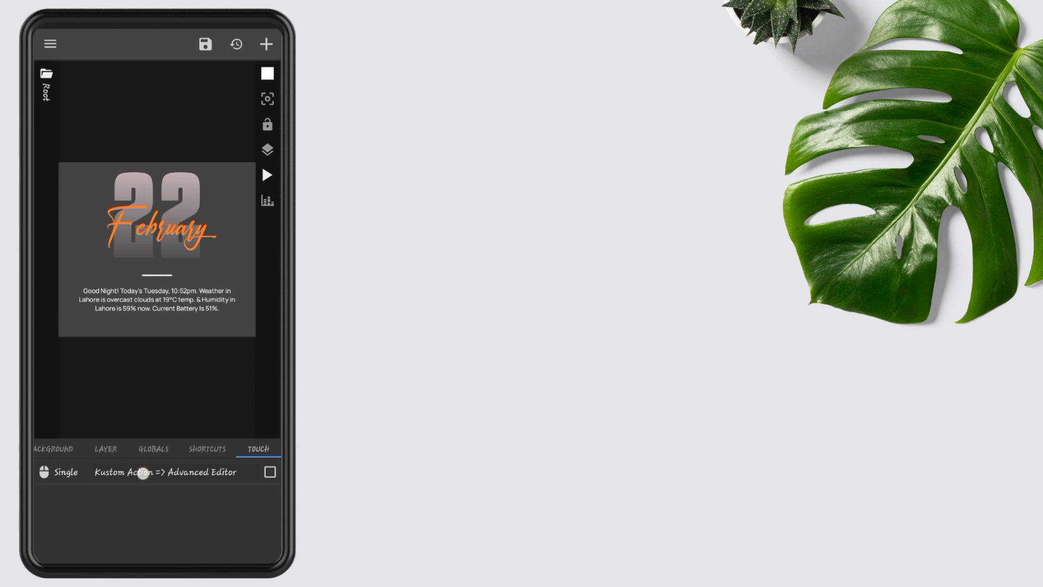
left_click(165, 472)
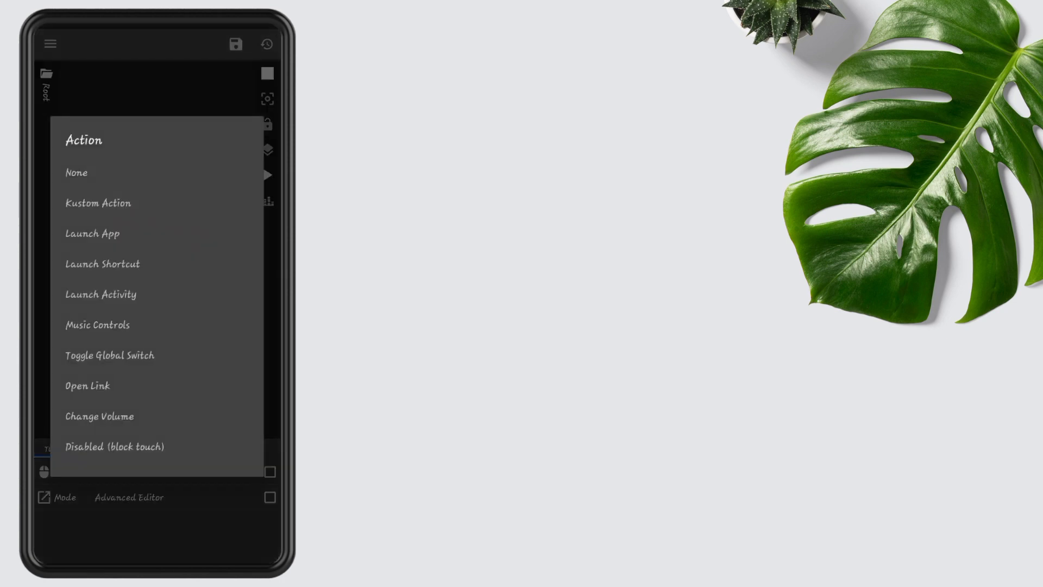
left_click(114, 447)
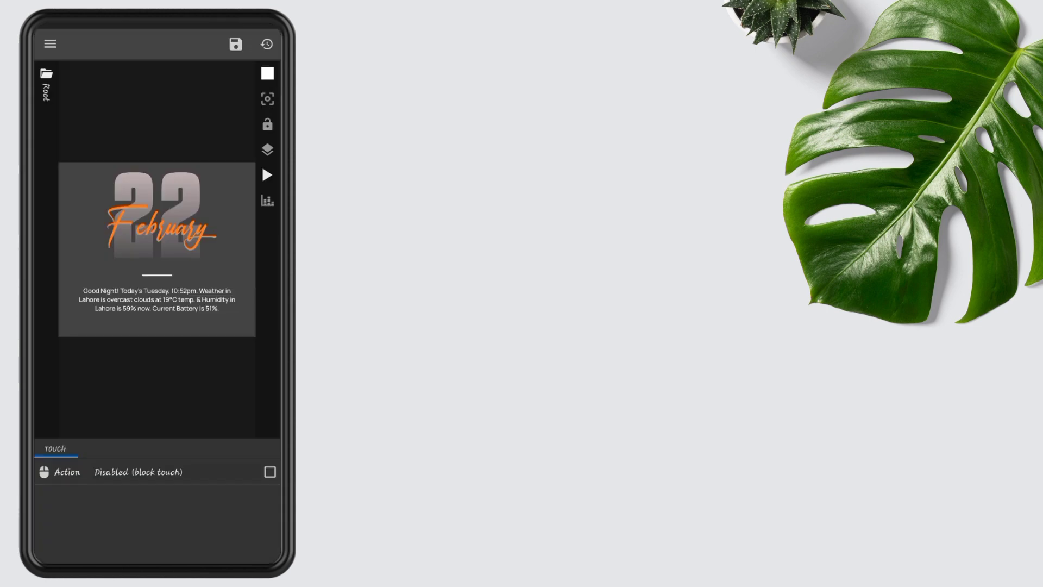
left_click(235, 44)
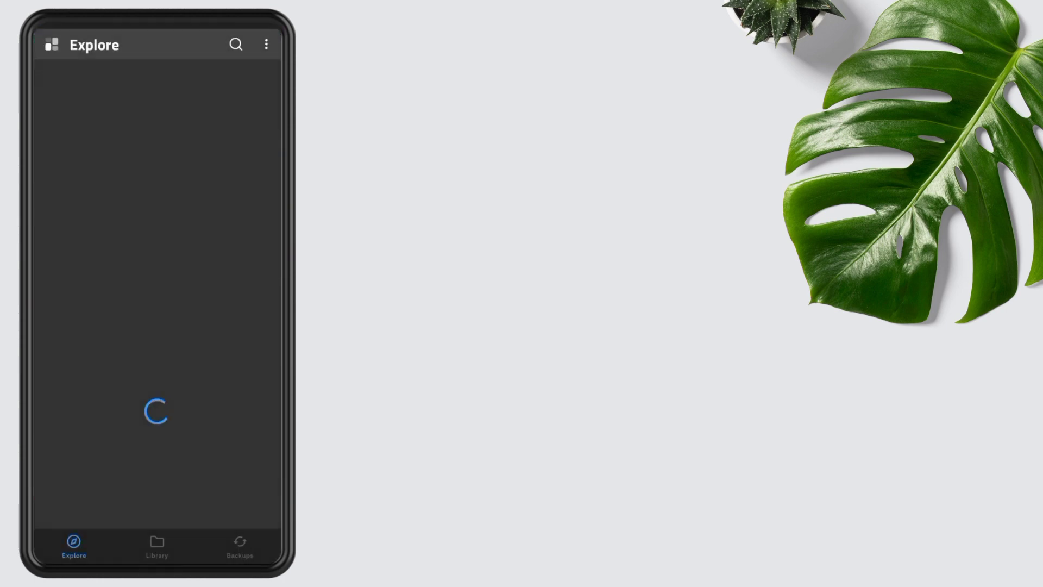
Enter '000' to load the dock preset, then view its Globals tab
type("000")
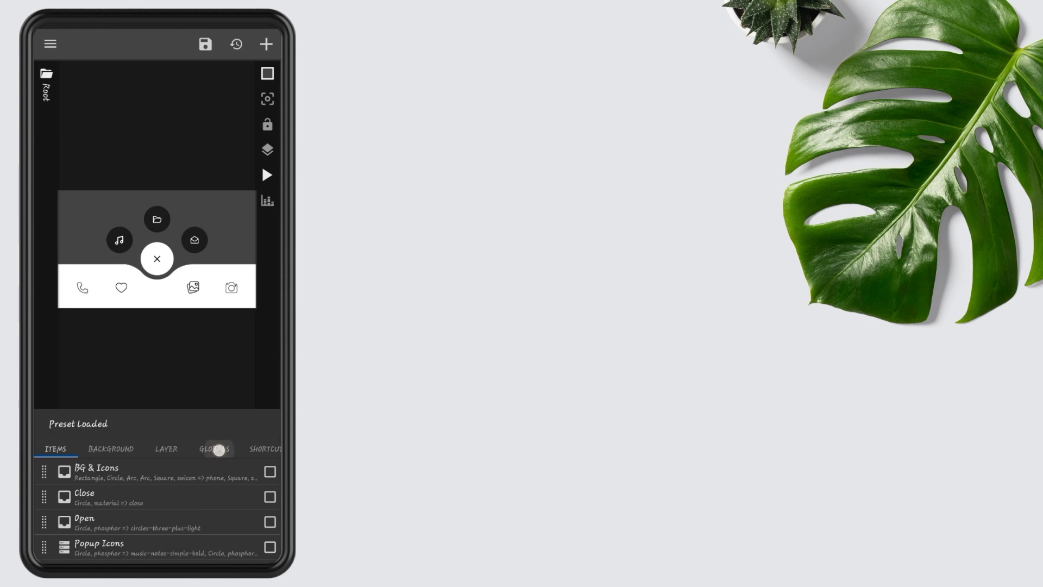
left_click(215, 449)
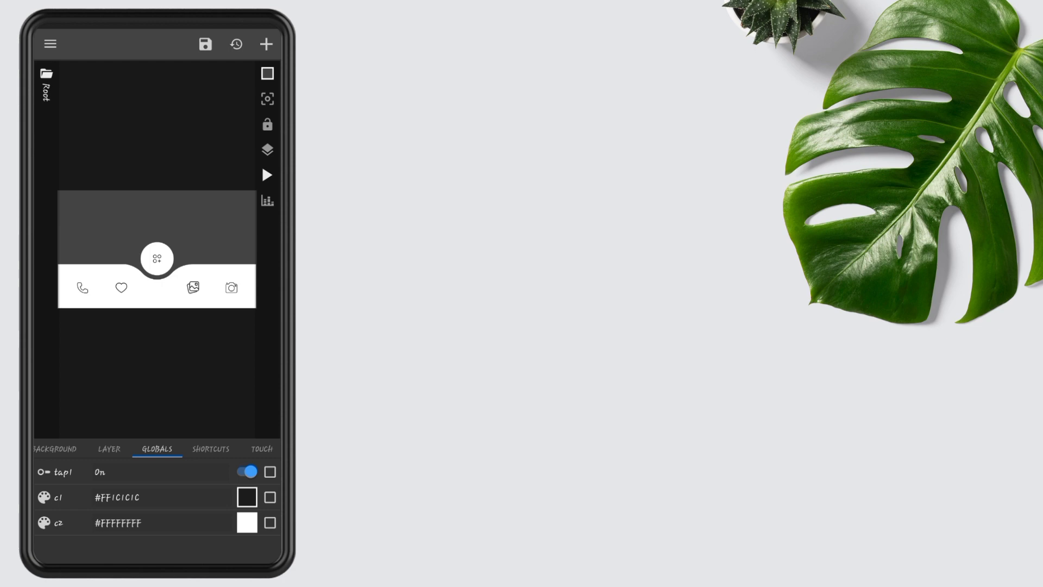
Set the dock widget's touch action to Disabled, save it, and return home
left_click(261, 448)
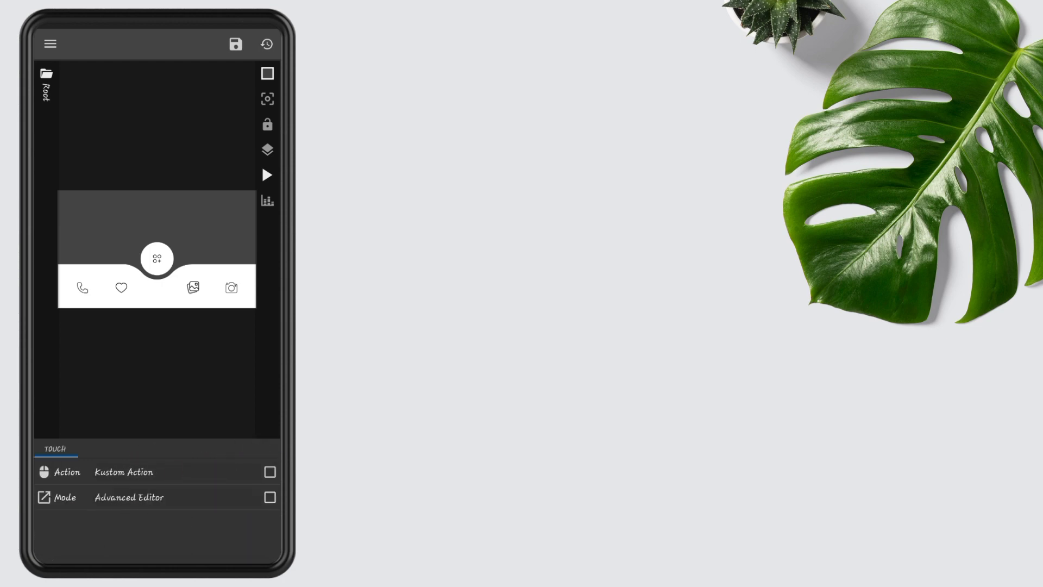
left_click(123, 472)
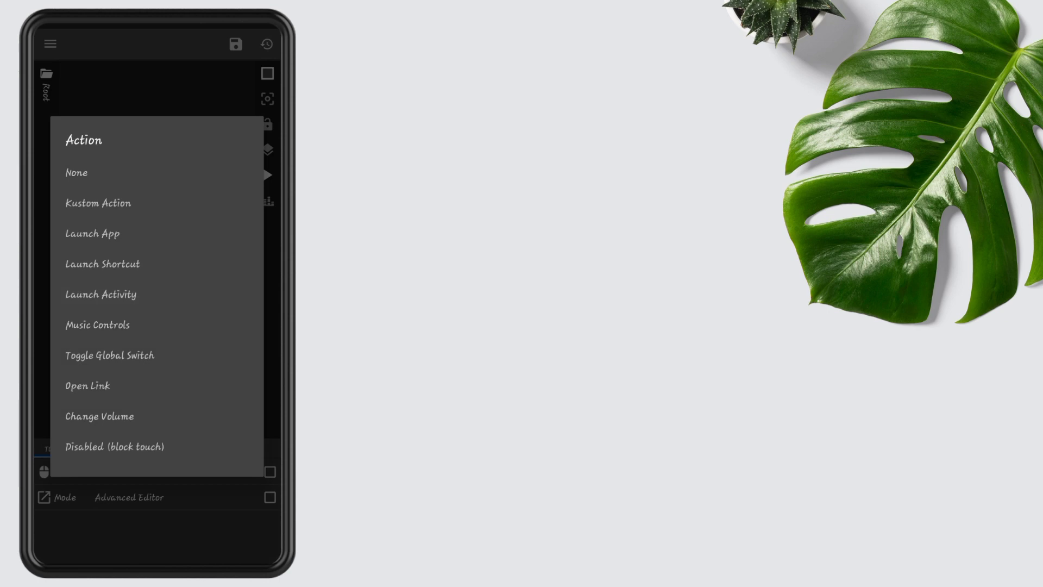
left_click(114, 447)
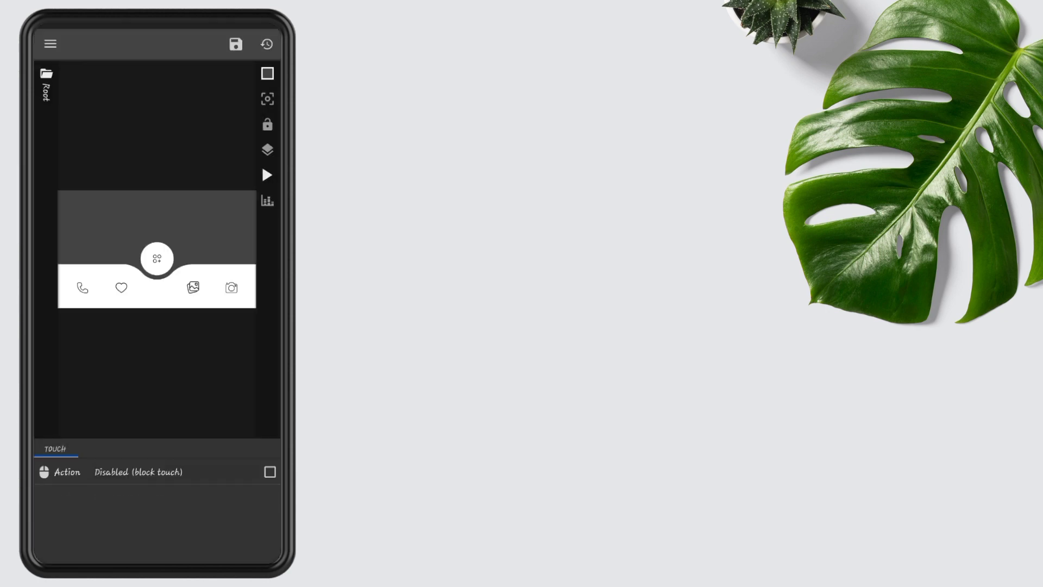
left_click(234, 44)
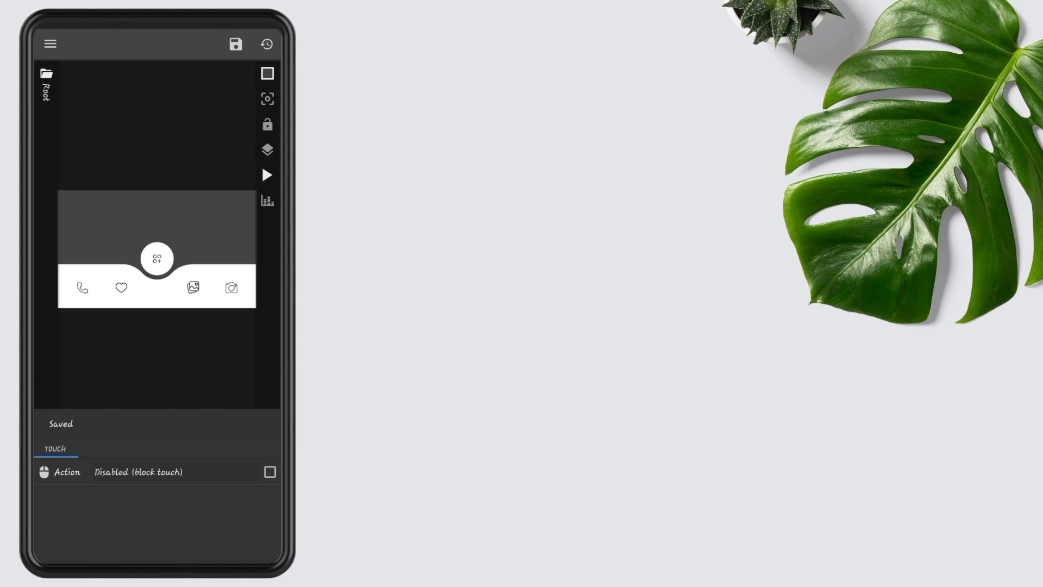
left_click(267, 175)
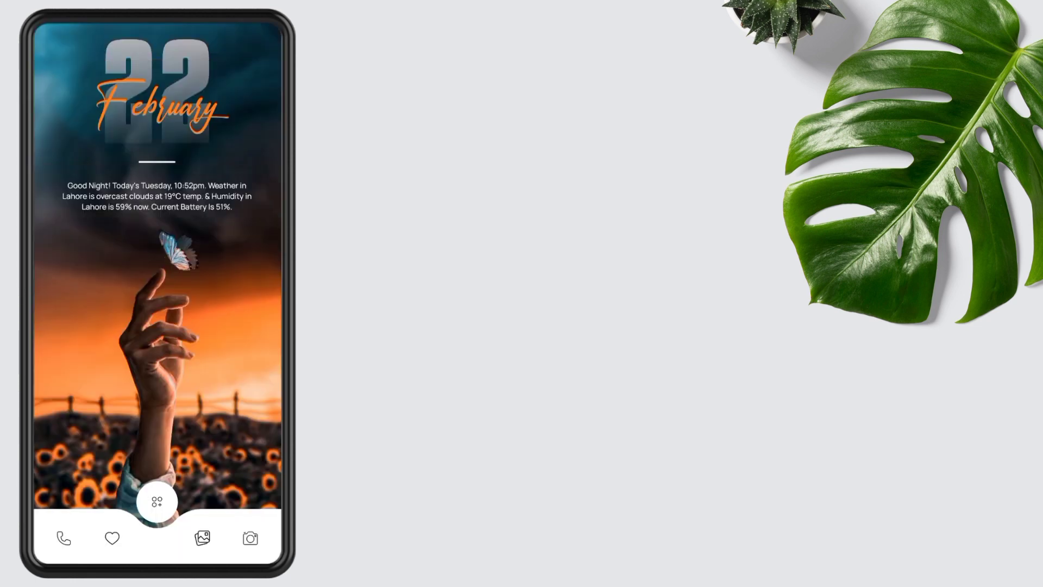
Open Nova's app drawer from the center dock button
left_click(157, 501)
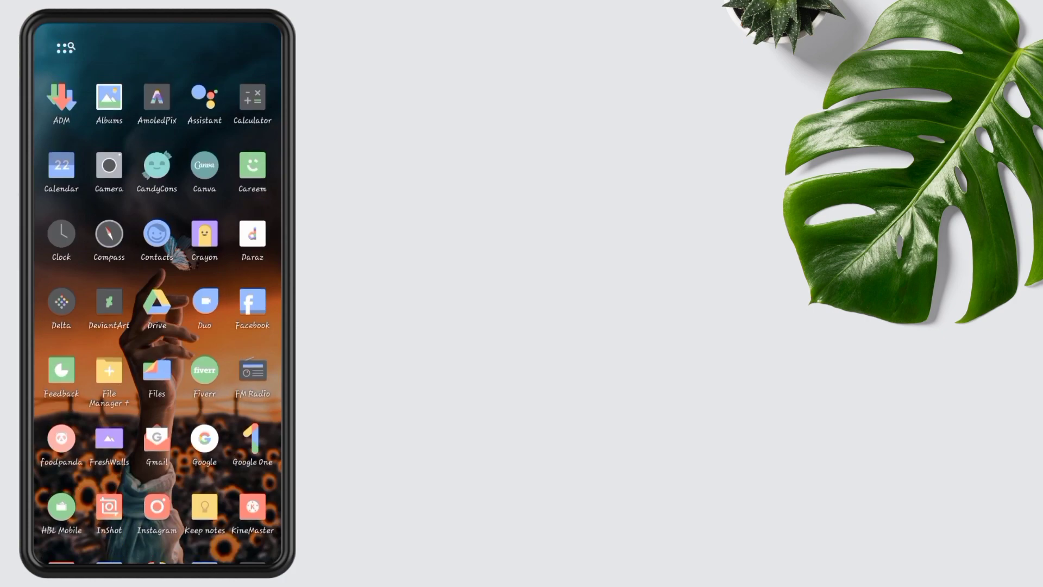